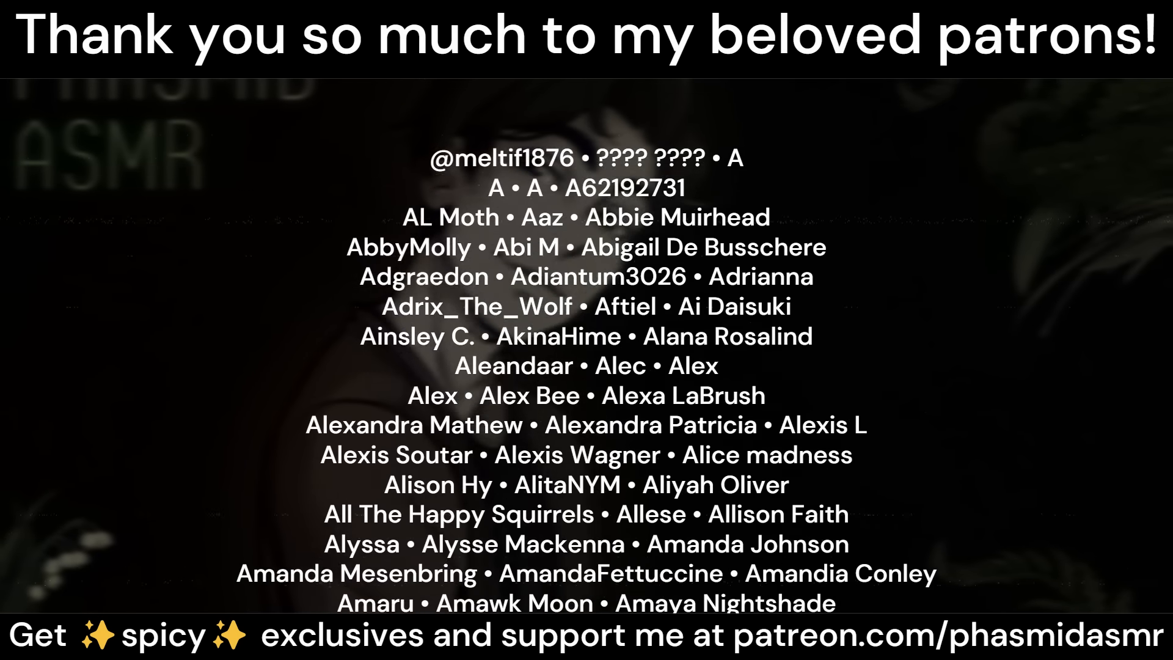
{"action": "scroll", "scroll_direction": "down", "scroll_amount": 3}
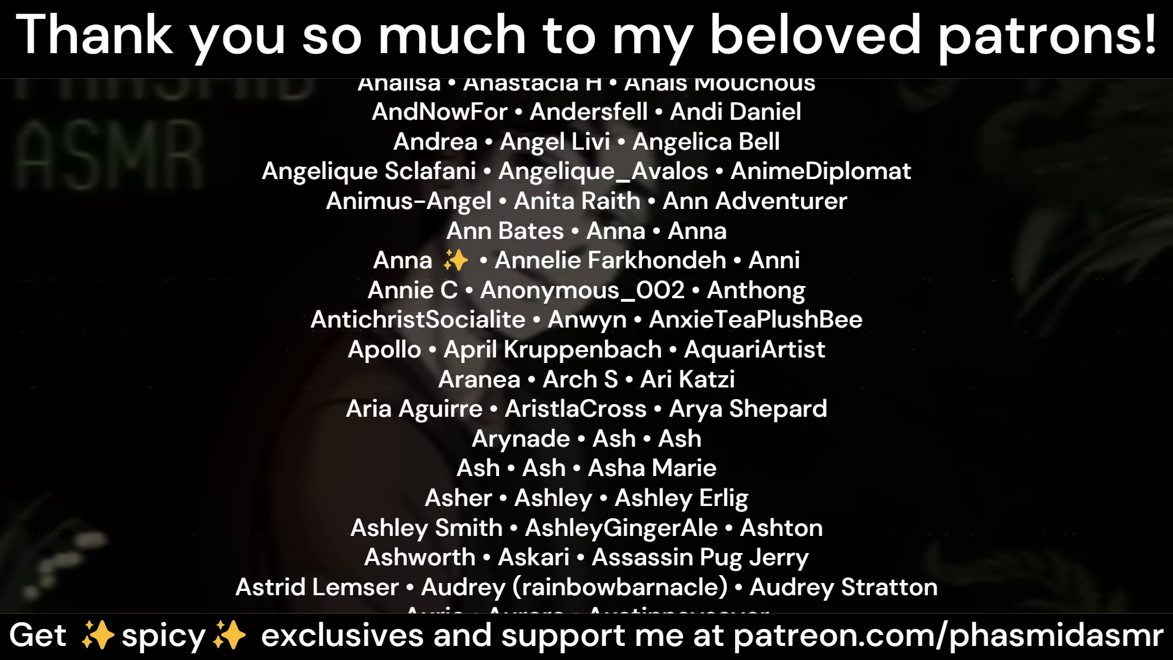
{"action": "scroll", "scroll_direction": "down", "scroll_amount": 3}
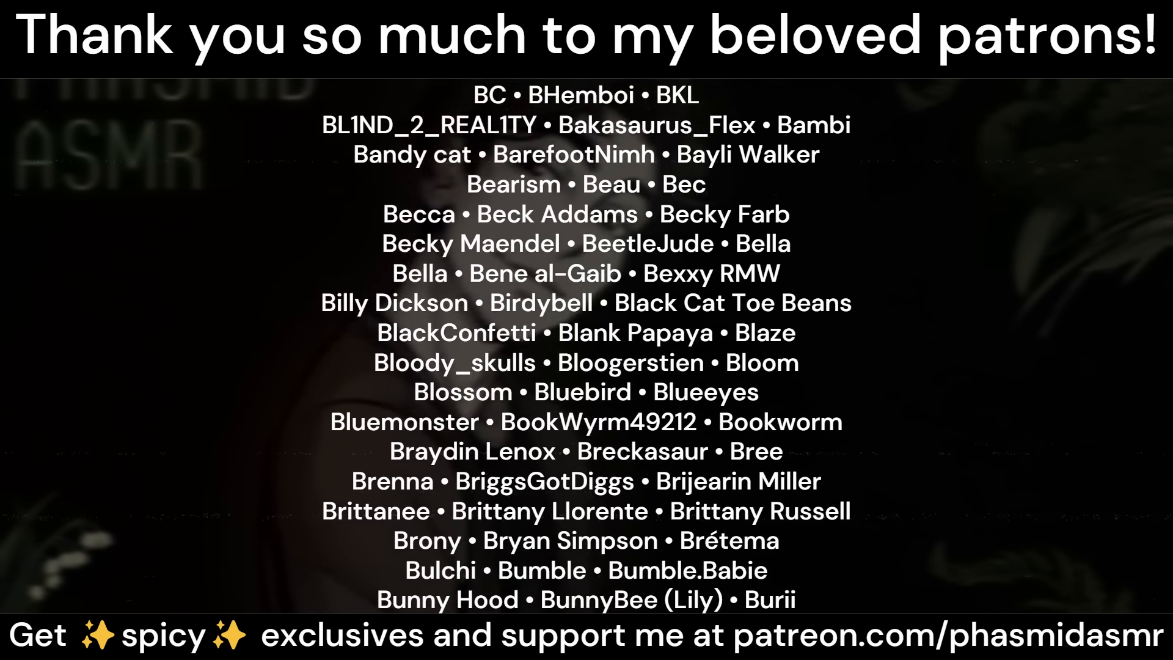
{"action": "scroll", "scroll_direction": "down", "scroll_amount": 3}
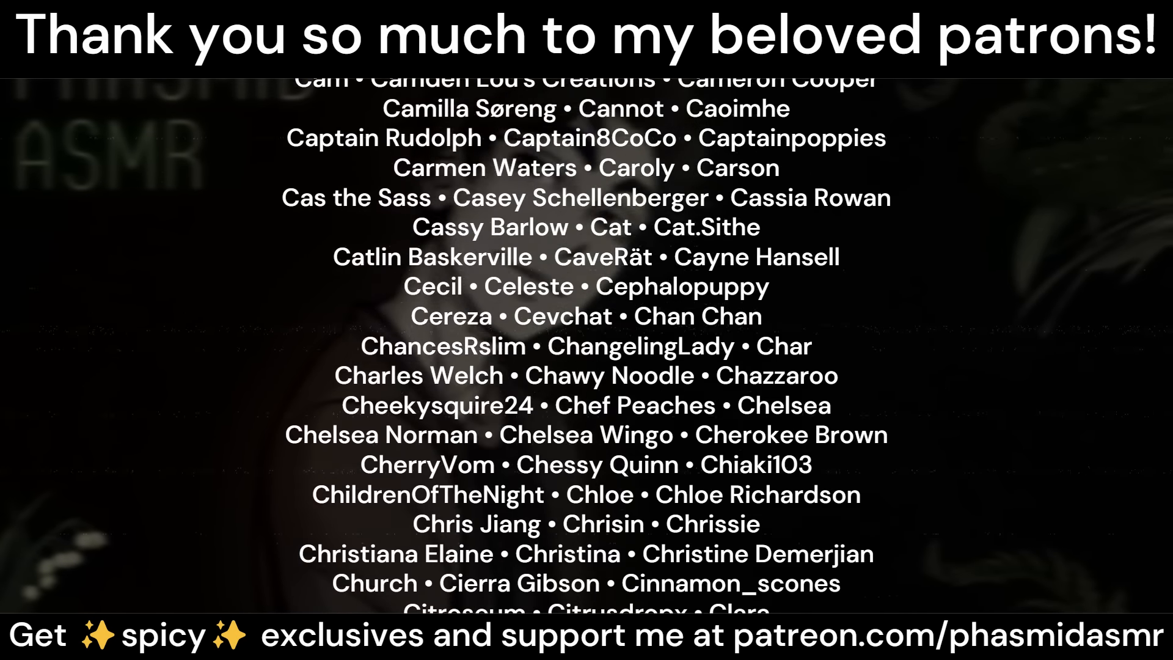
{"action": "scroll", "scroll_direction": "down", "scroll_amount": 3}
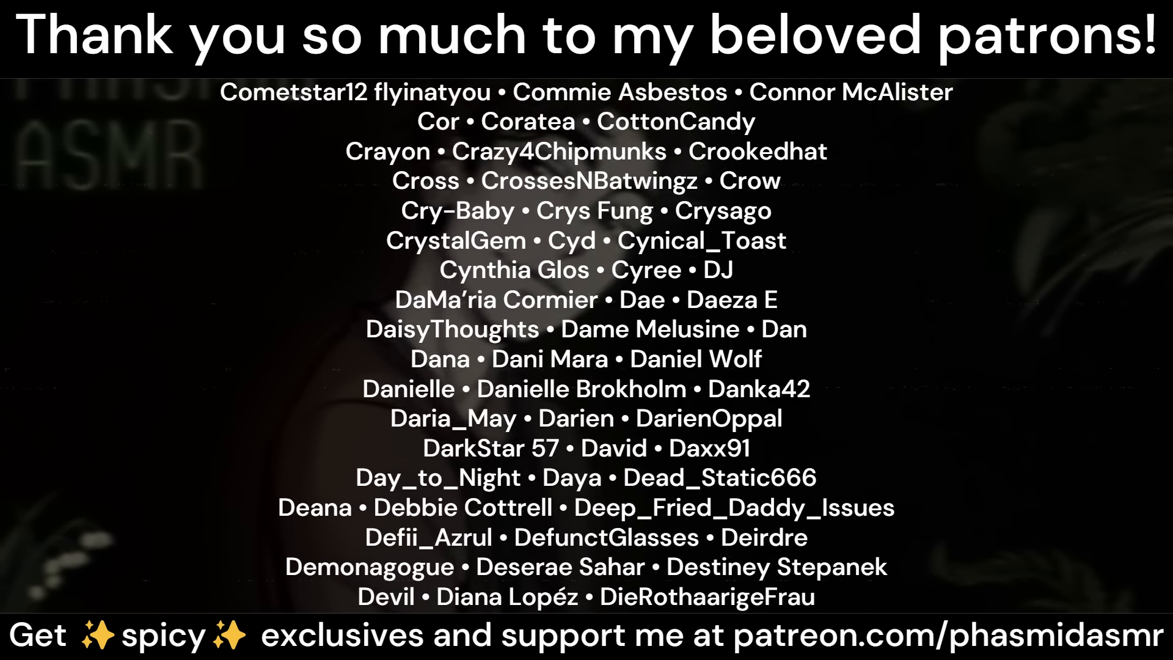
{"action": "scroll", "scroll_direction": "down", "scroll_amount": 3}
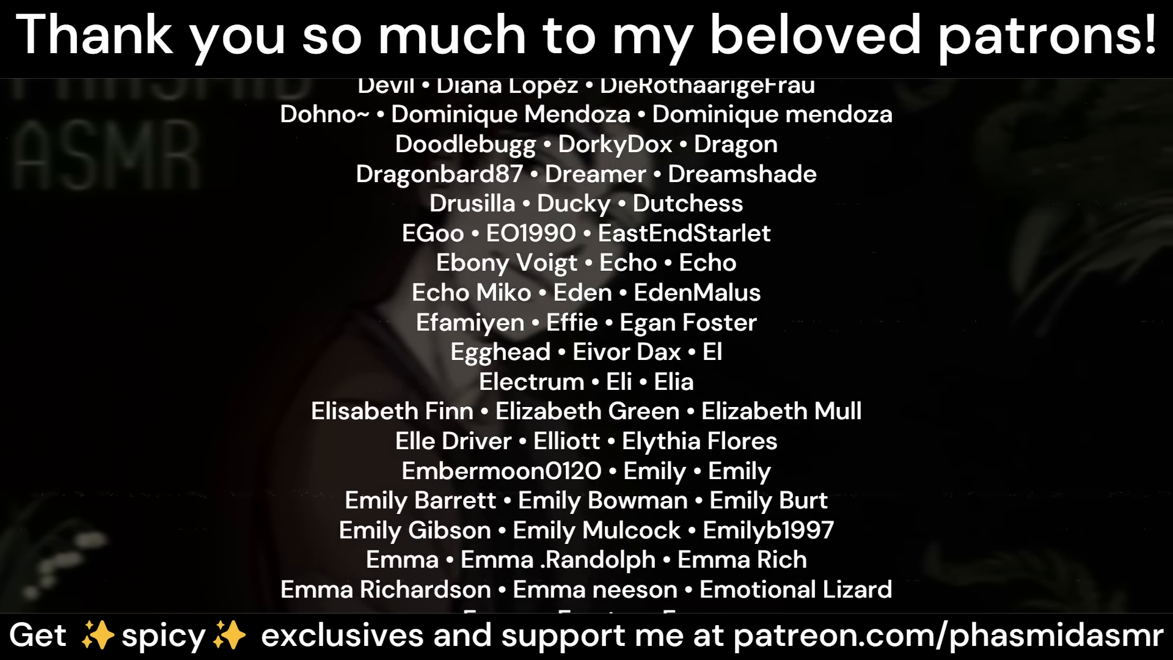
{"action": "scroll", "scroll_direction": "down", "scroll_amount": 3}
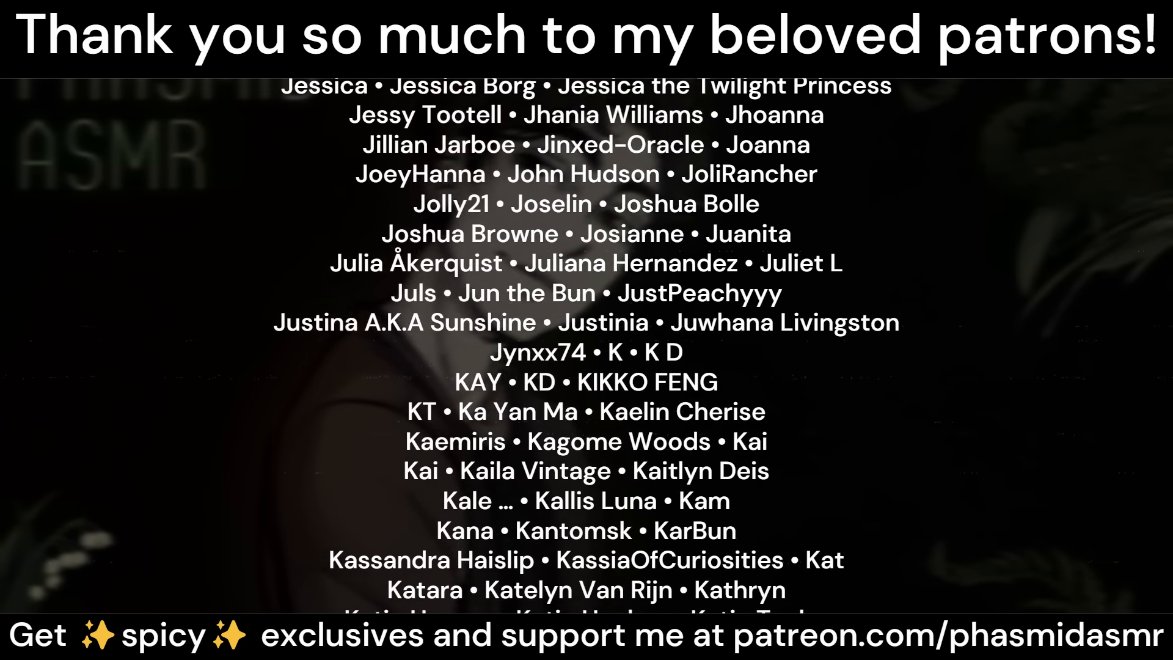
{"action": "scroll", "scroll_direction": "down", "scroll_amount": 3}
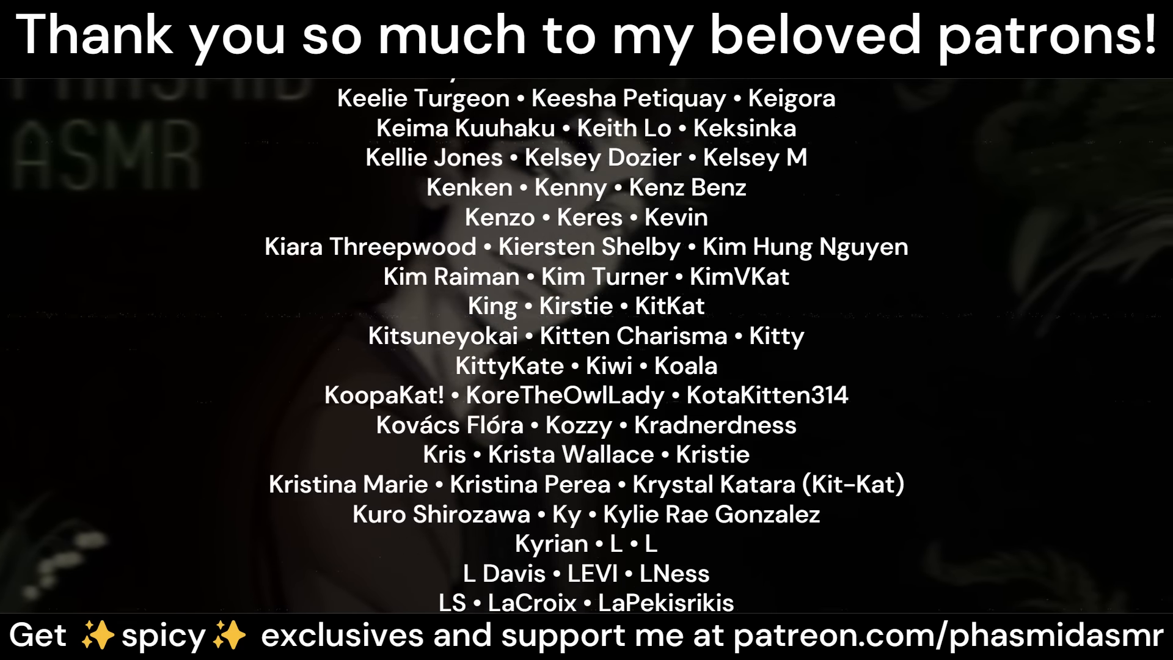
{"action": "scroll", "scroll_direction": "up", "scroll_amount": 3}
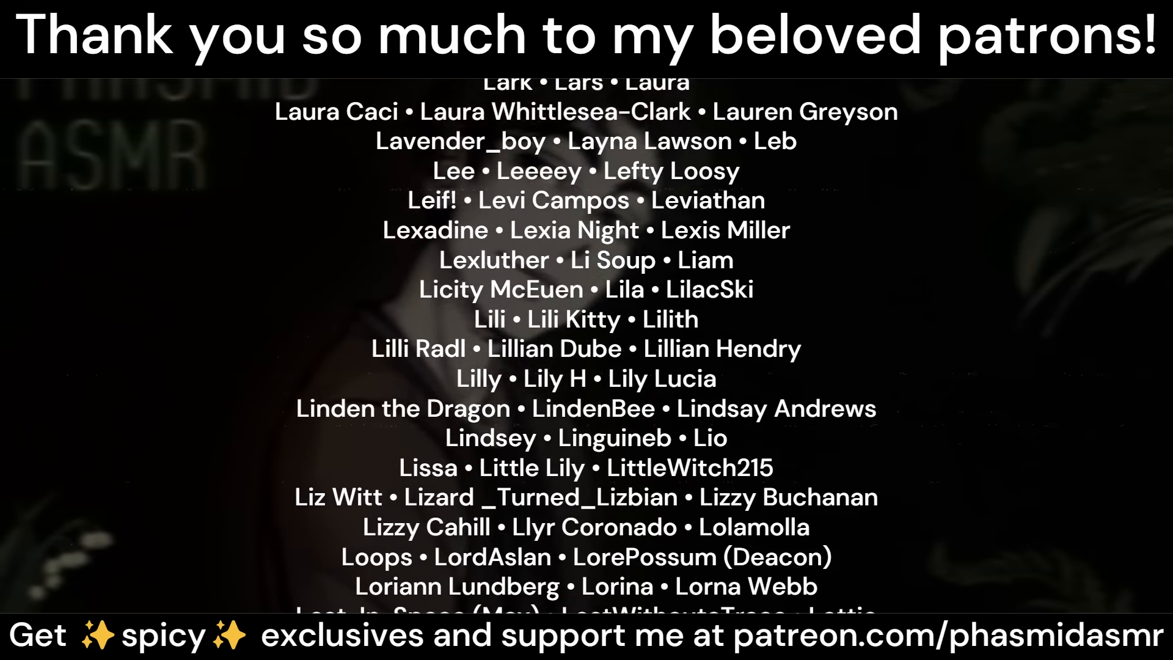
{"action": "scroll", "scroll_direction": "down", "scroll_amount": 3}
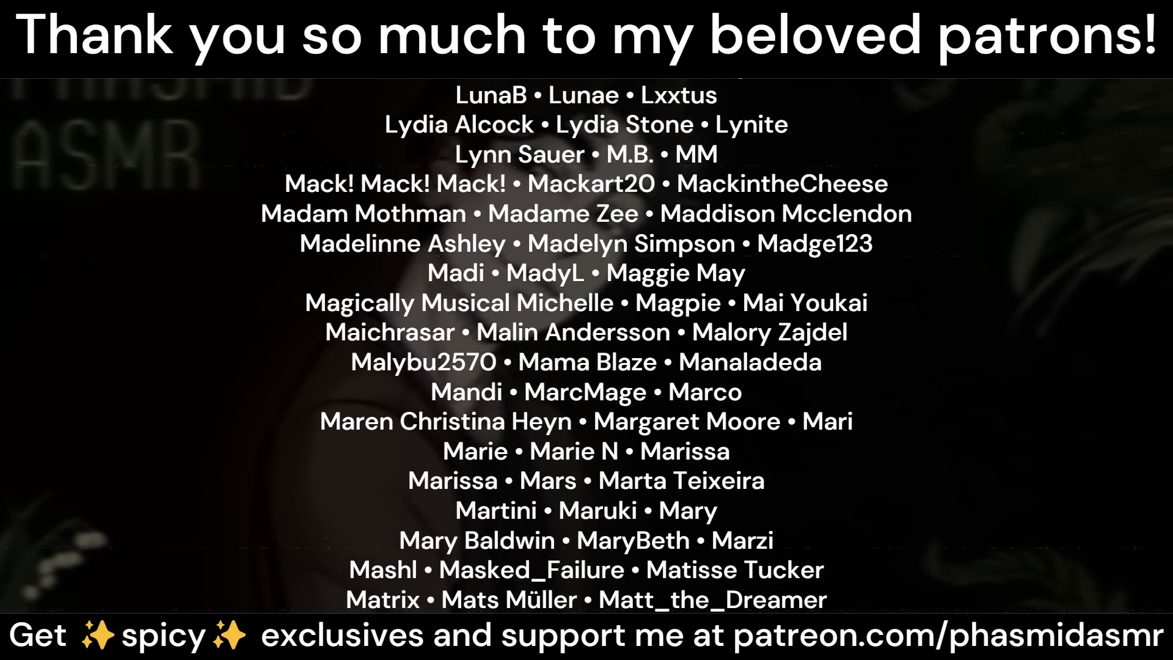
{"action": "scroll", "scroll_direction": "down", "scroll_amount": 3}
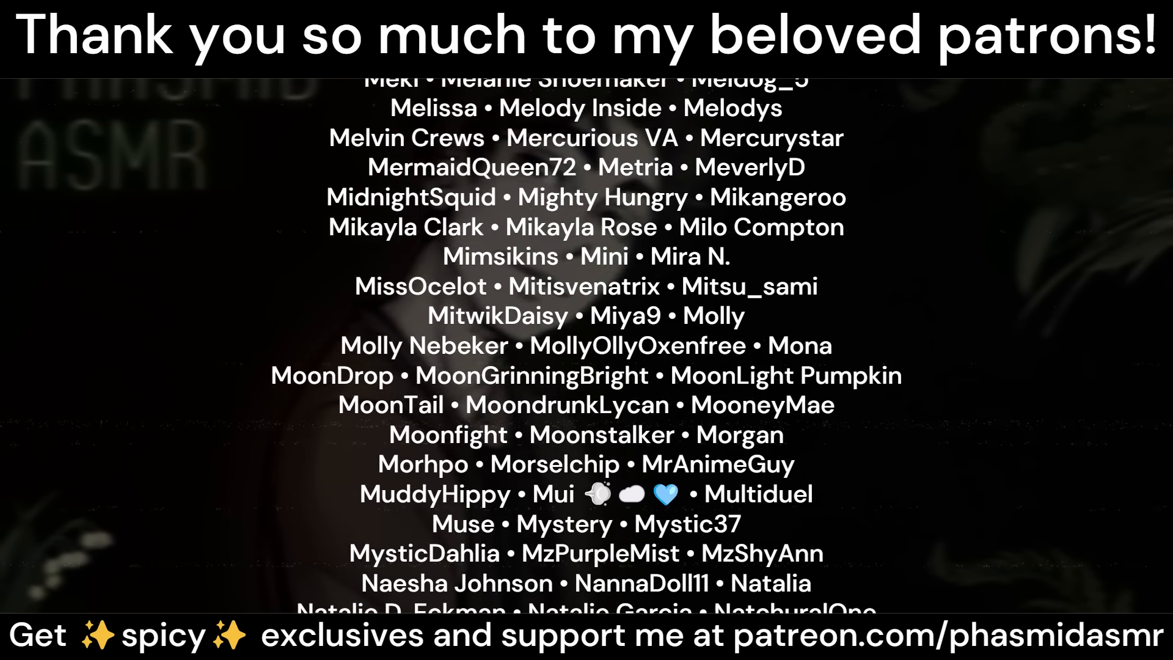
{"action": "scroll", "scroll_direction": "down", "scroll_amount": 3}
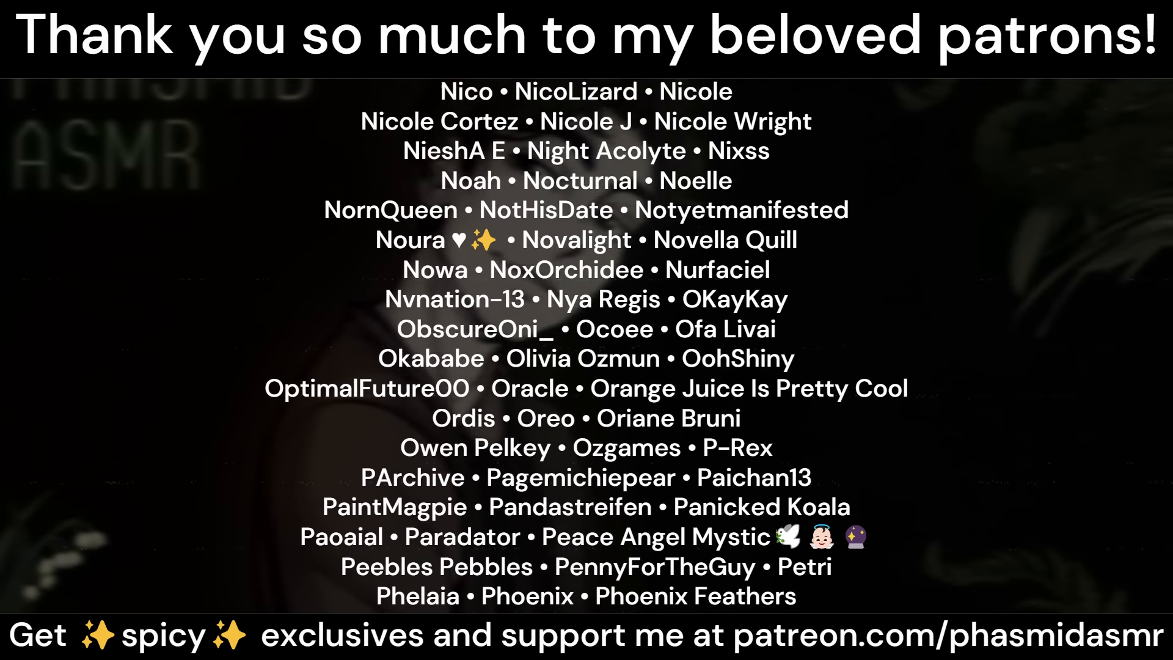
{"action": "scroll", "scroll_direction": "down", "scroll_amount": 3}
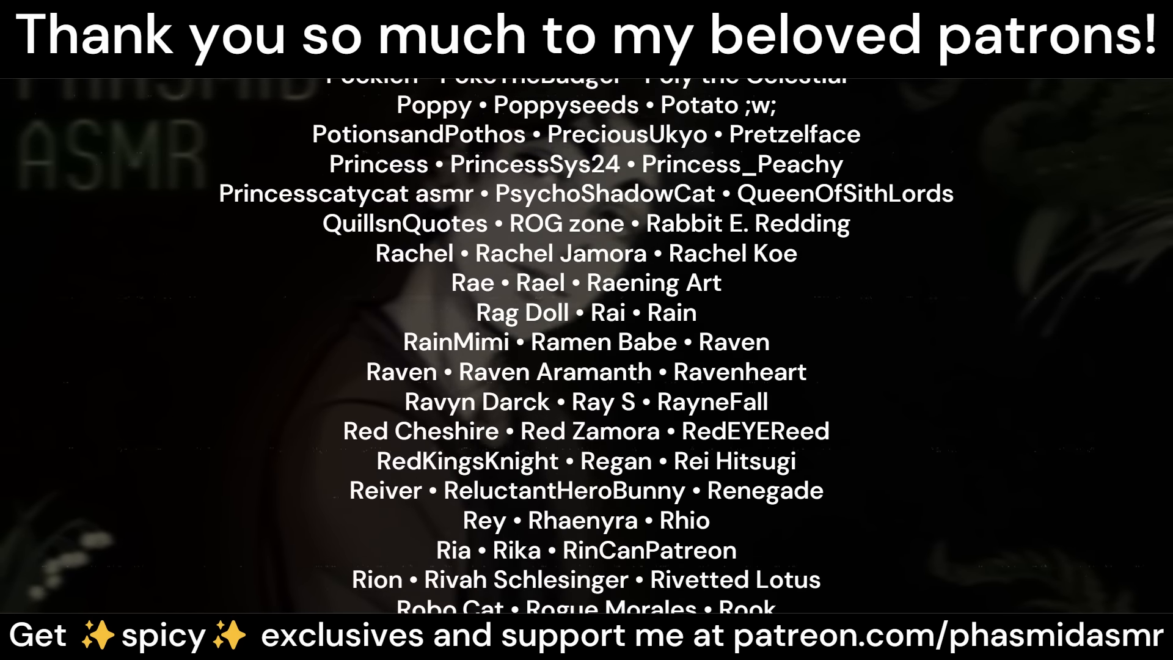
{"action": "scroll", "scroll_direction": "down", "scroll_amount": 3}
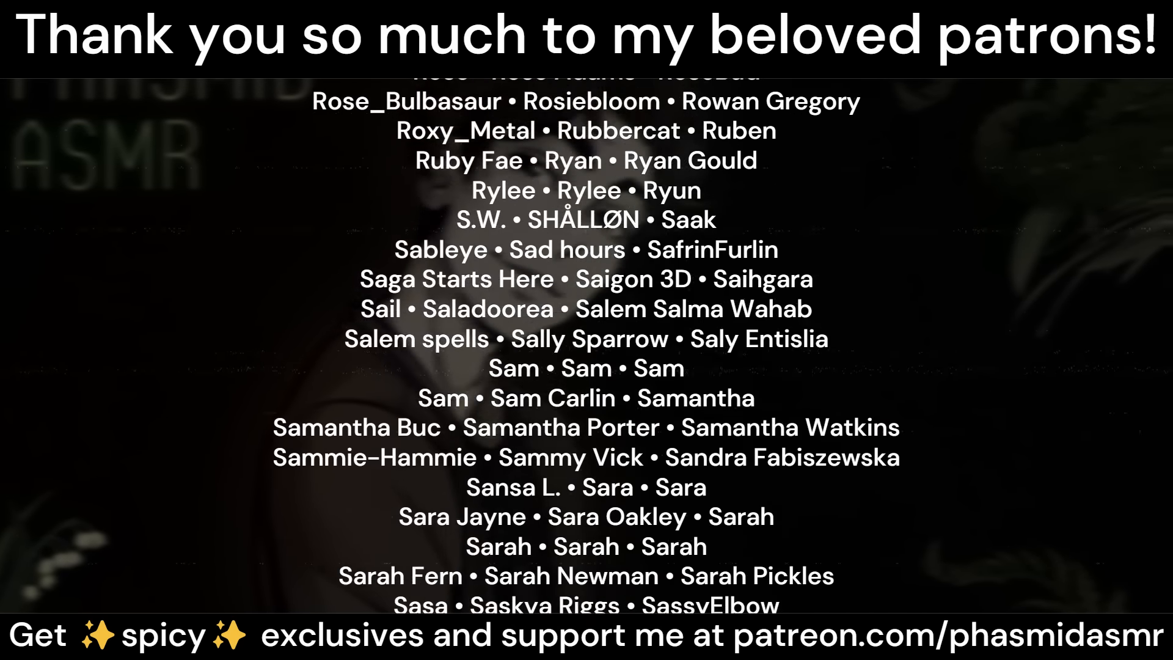
{"action": "scroll", "scroll_direction": "down", "scroll_amount": 3}
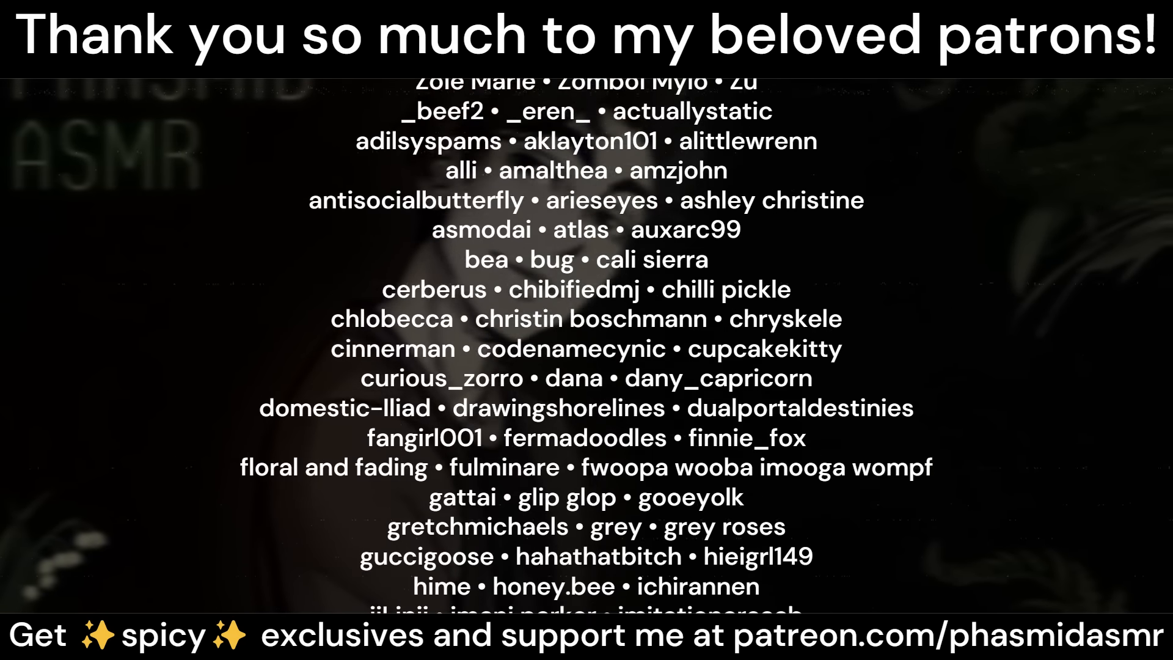
{"action": "scroll", "scroll_direction": "down", "scroll_amount": 3}
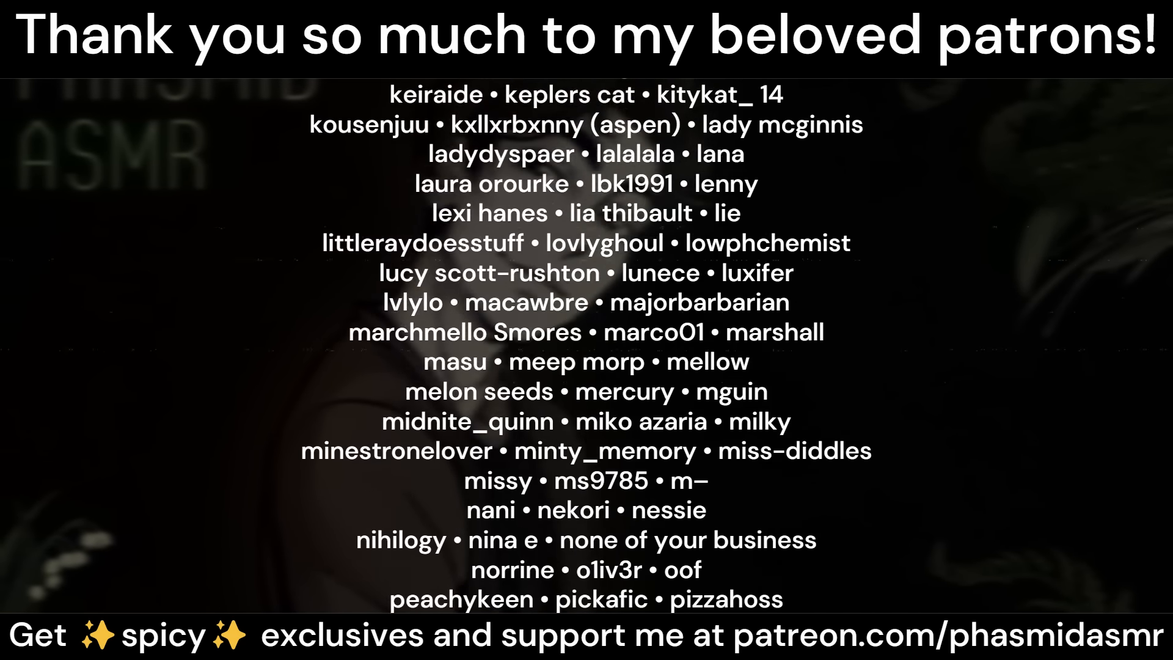
{"action": "scroll", "scroll_direction": "down", "scroll_amount": 3}
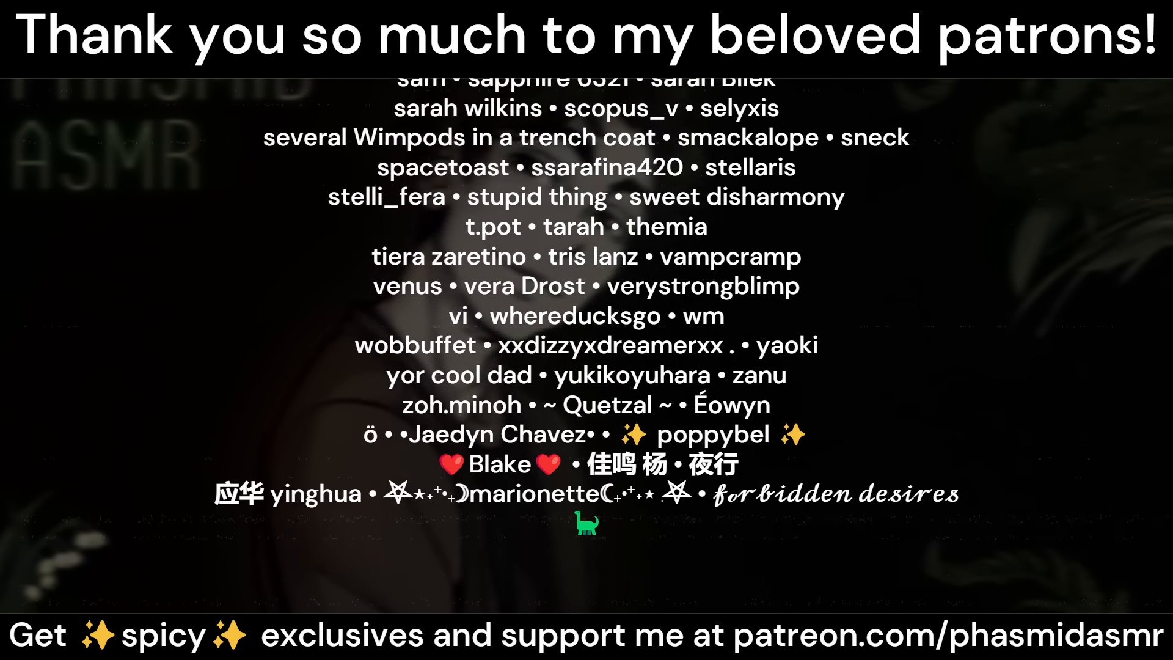